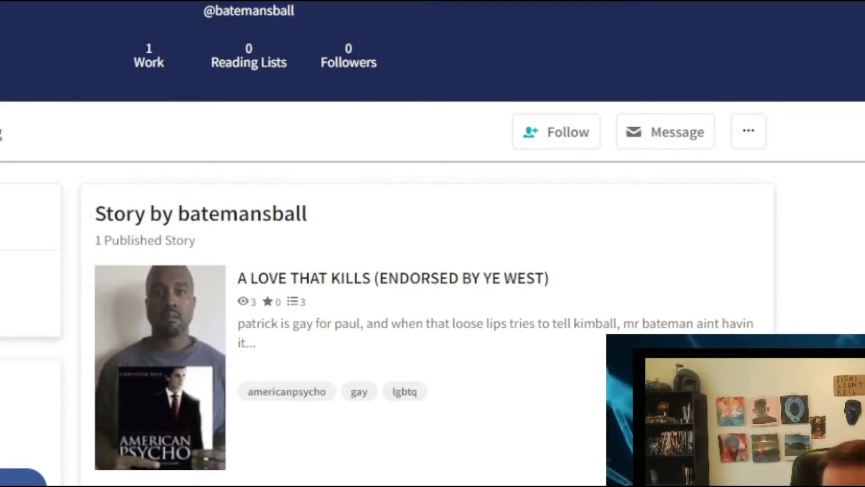
Open the author's story to its first chapter, "Part 1: THE BECOMING."
click(391, 278)
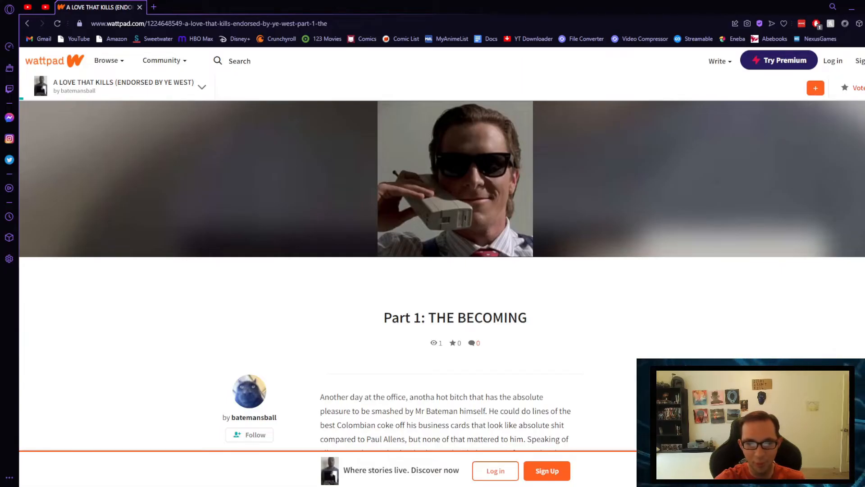
Scroll through Part 1's opening paragraphs before turning to the American Psycho dinner clip
scroll(down, 3)
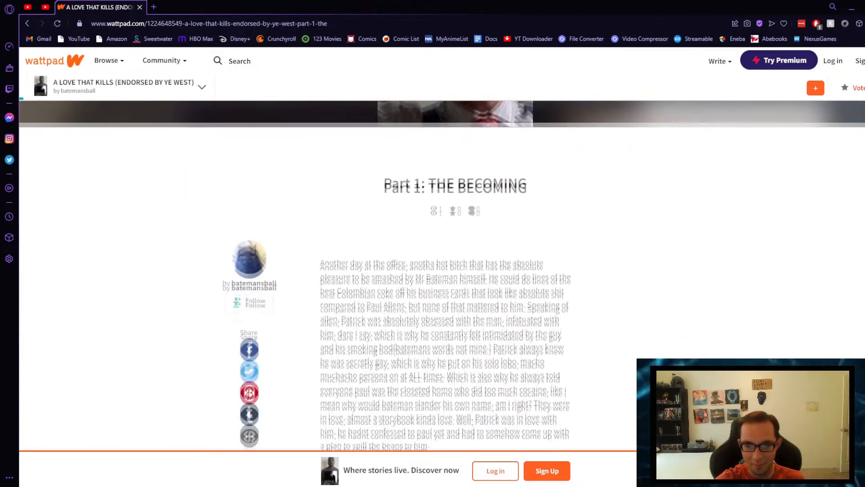
scroll(down, 3)
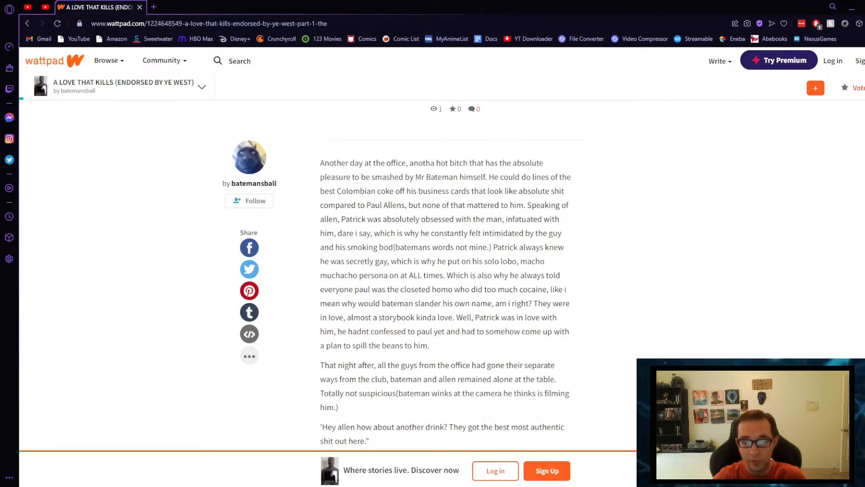
scroll(down, 3)
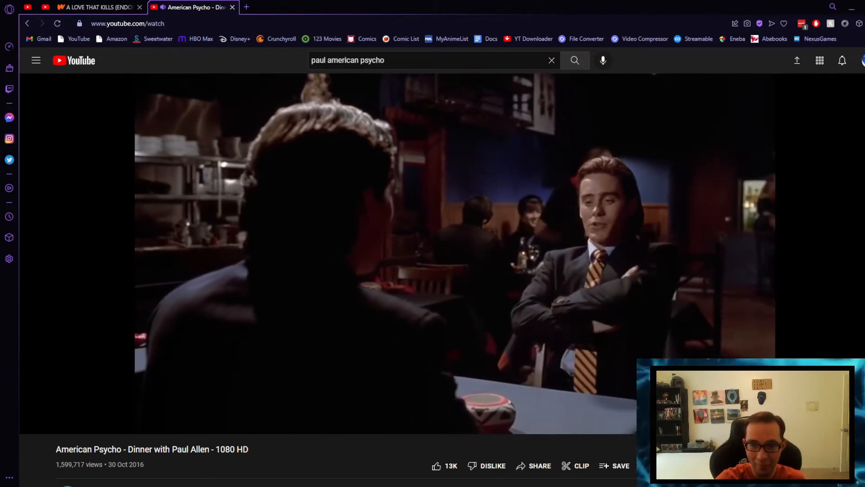
Play the "American Psycho - Dinner with Paul Allen" video, then return to Part 1
click(96, 7)
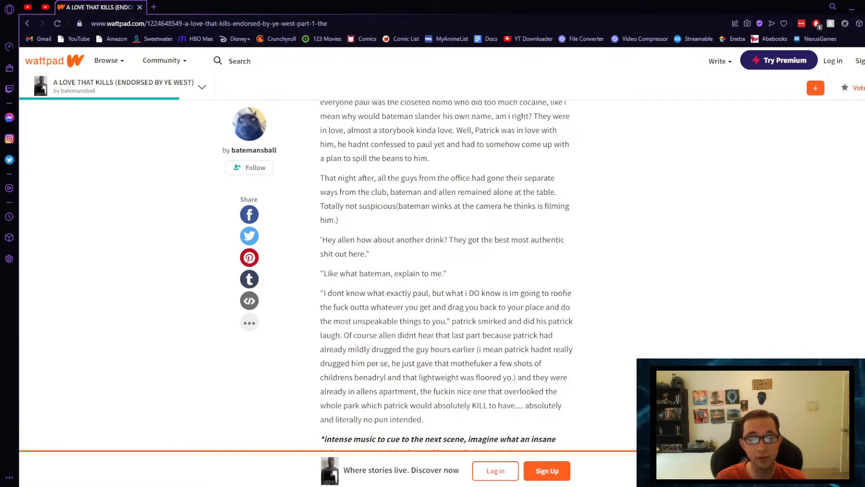
Scroll to the end of Part 1 and continue to "Part 2: THE beCUMMING."
scroll(down, 3)
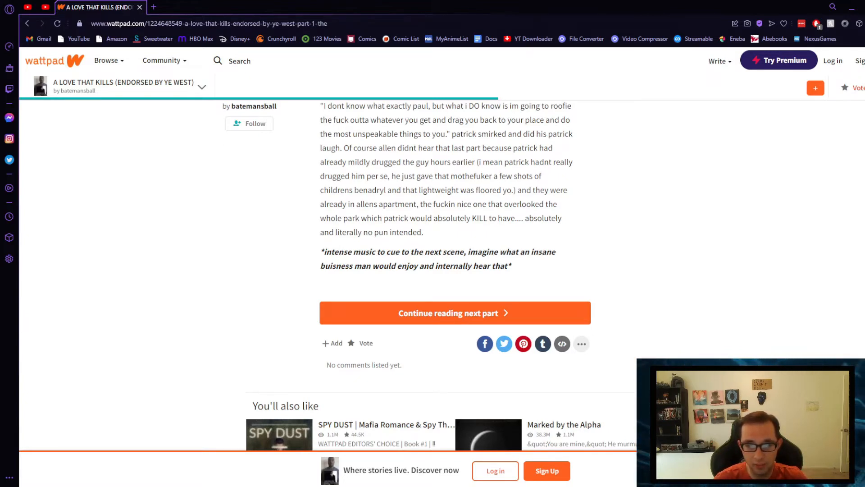
click(449, 312)
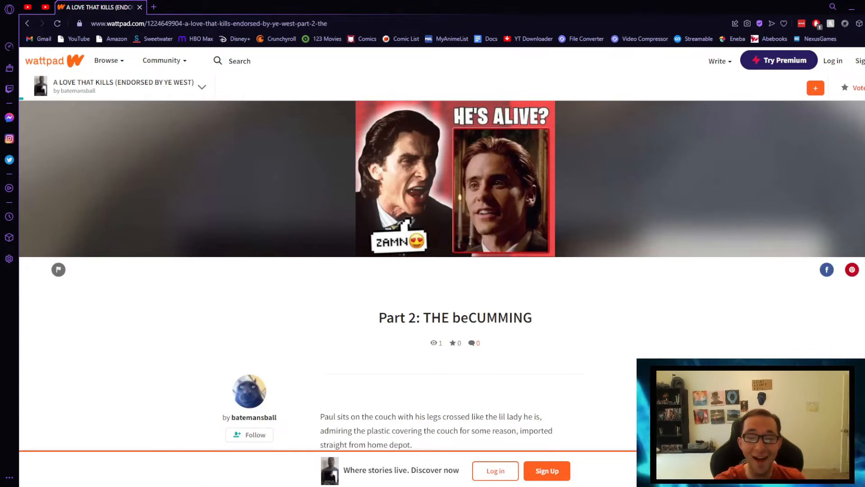
scroll(down, 3)
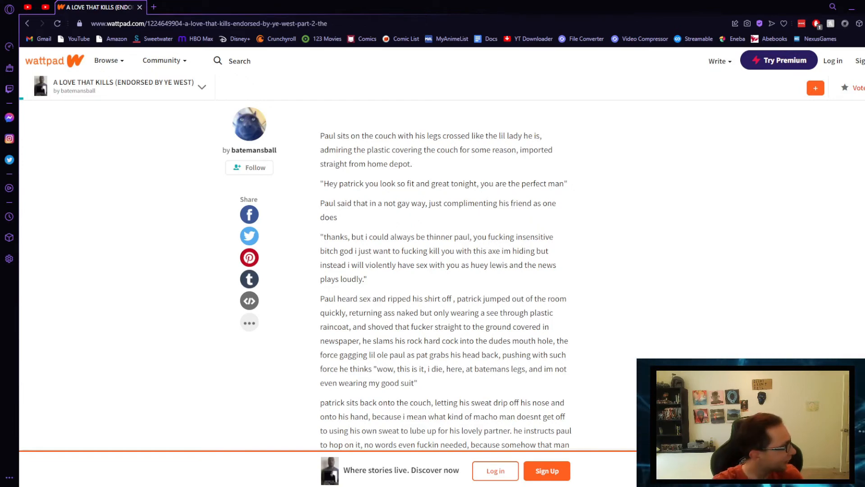
scroll(down, 3)
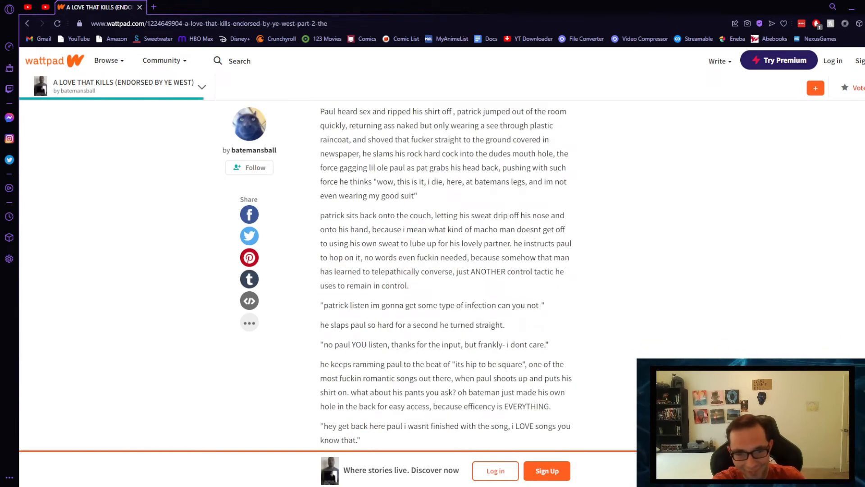
scroll(down, 3)
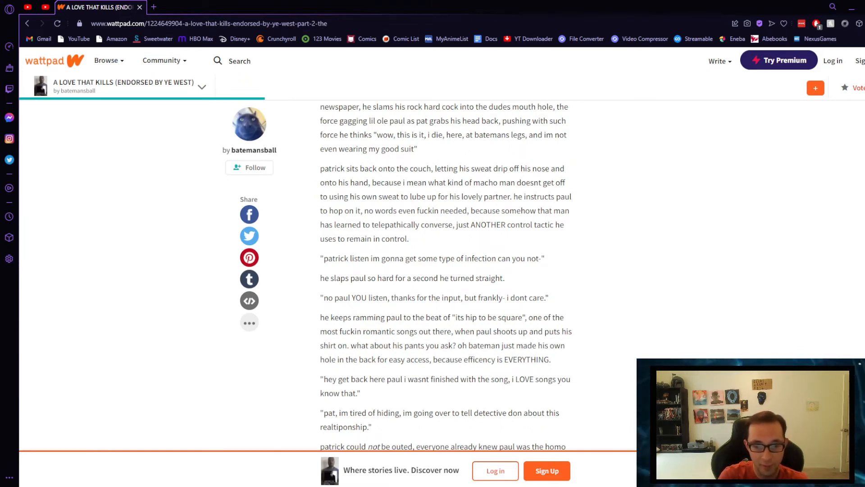
scroll(down, 3)
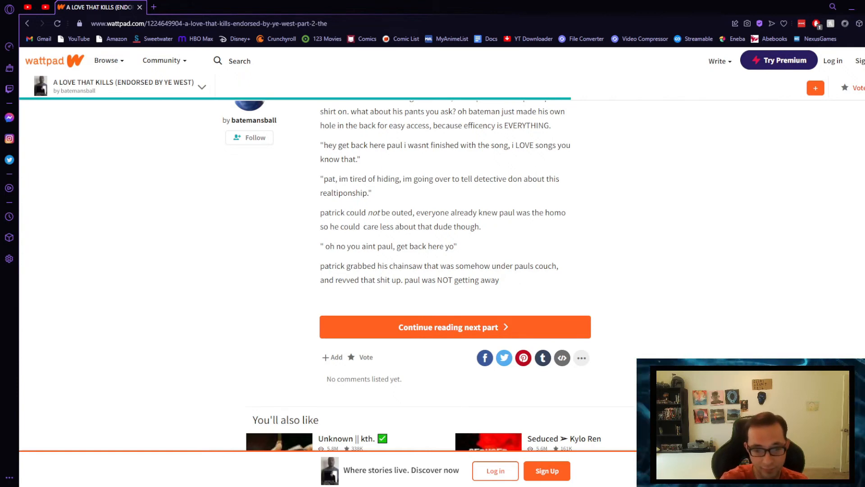
Continue to Part 3, "legless in seattle," and scroll down to "THE END YO."
click(454, 327)
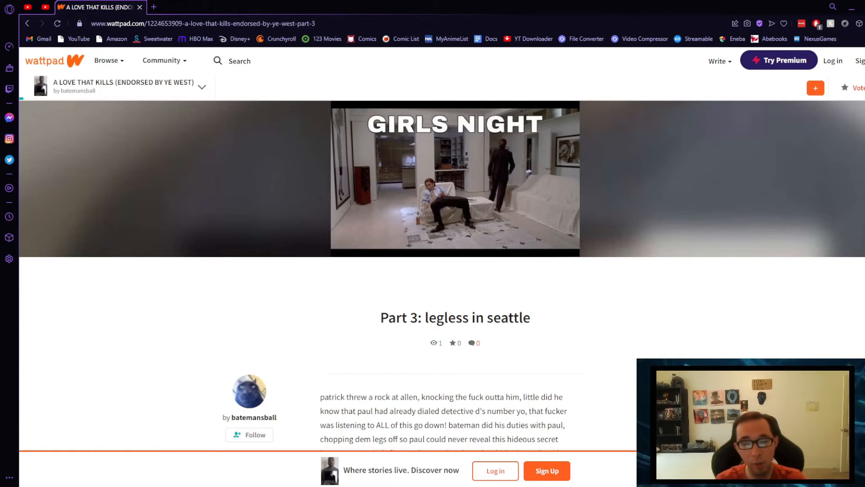
scroll(down, 3)
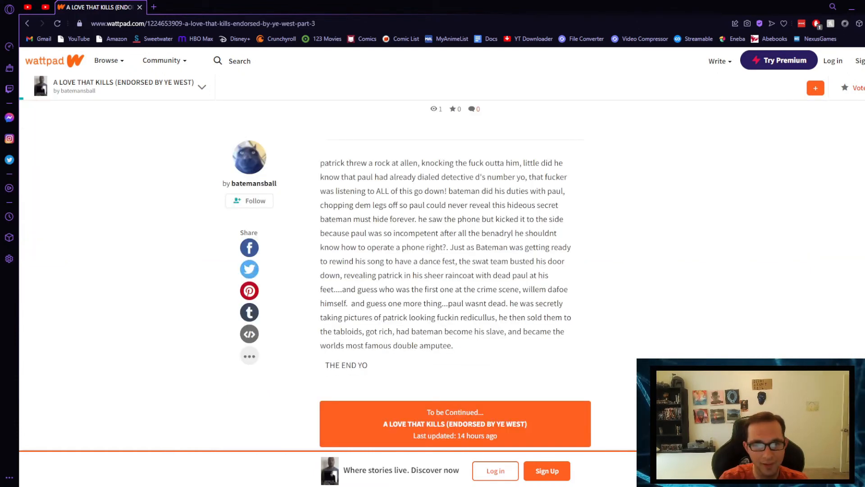